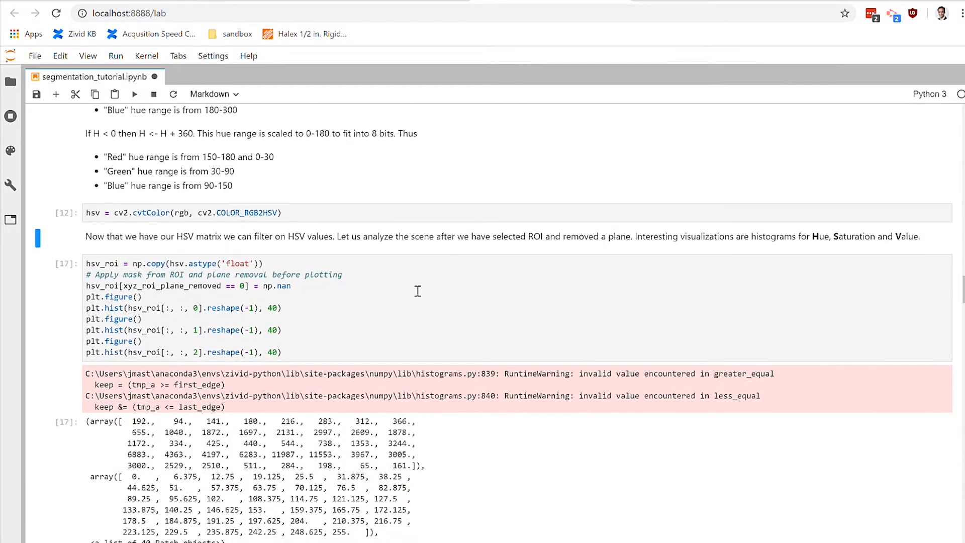
{"action": "mouse_move", "coordinate": [455, 297]}
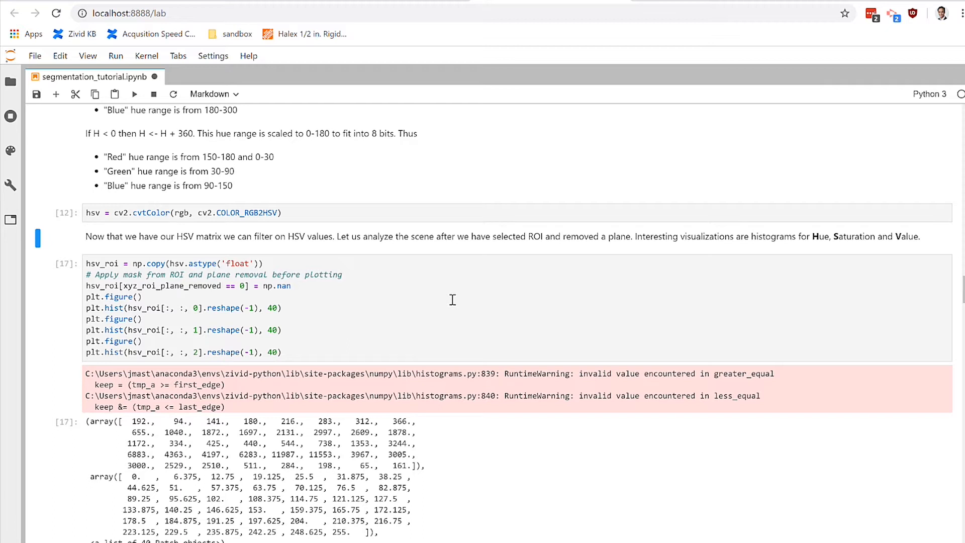
{"action": "mouse_move", "coordinate": [437, 290]}
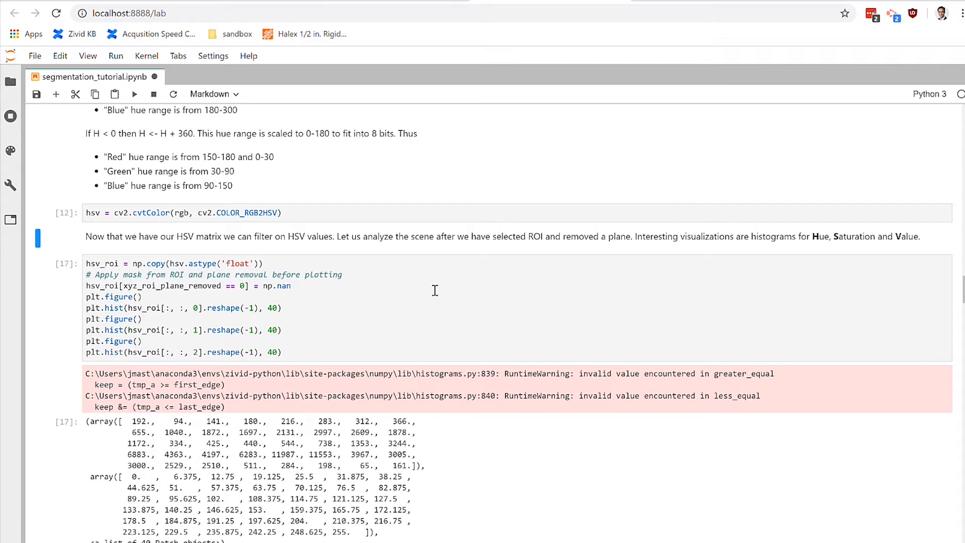
{"action": "mouse_move", "coordinate": [442, 297]}
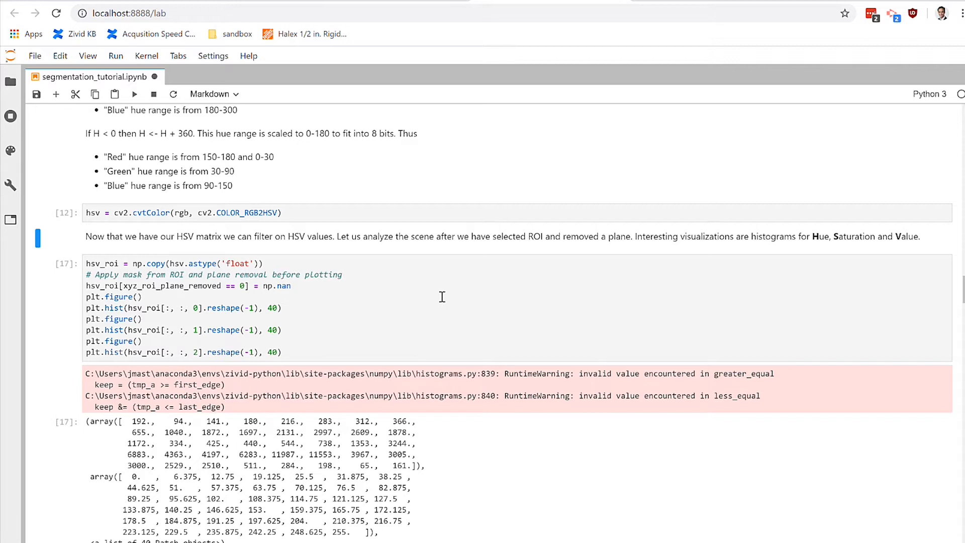
{"action": "mouse_move", "coordinate": [320, 299]}
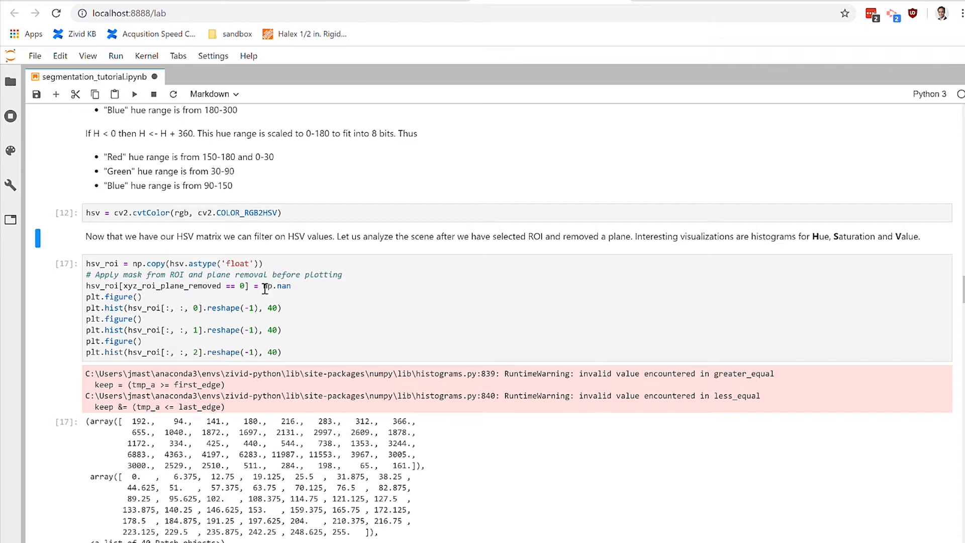
{"action": "mouse_move", "coordinate": [300, 295]}
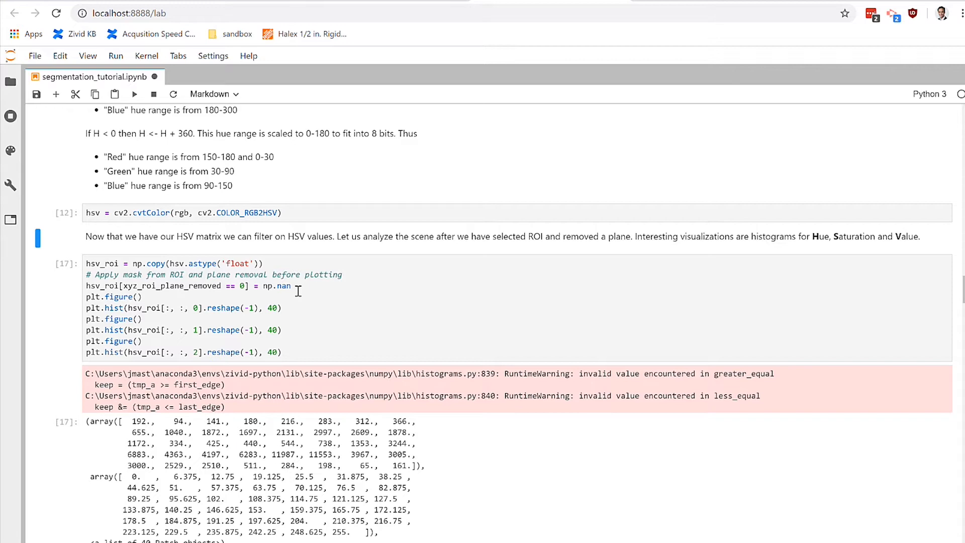
Step: Rerun the hsv_roi histogram cell and scroll through the hue and saturation plots
{"action": "scroll", "scroll_direction": "down", "scroll_amount": 3}
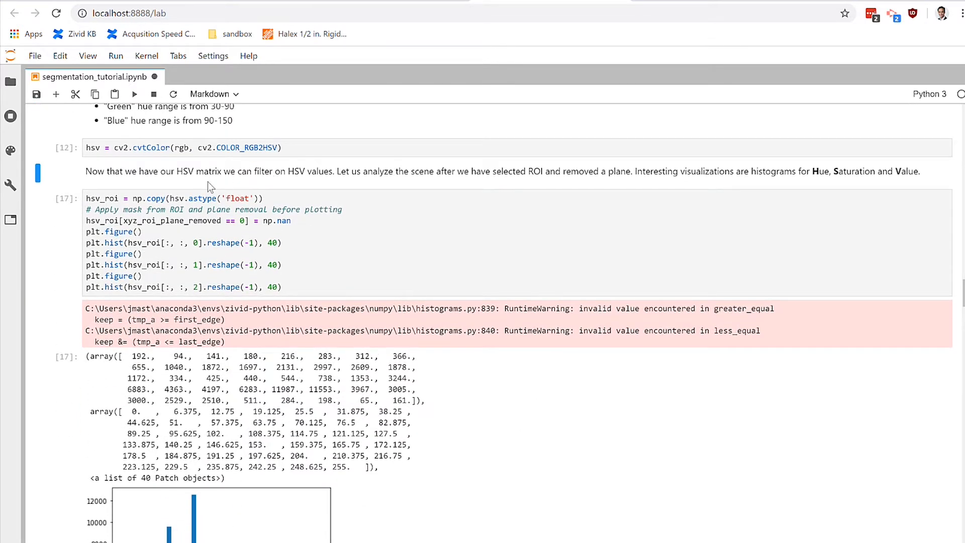
{"action": "left_click", "coordinate": [227, 209]}
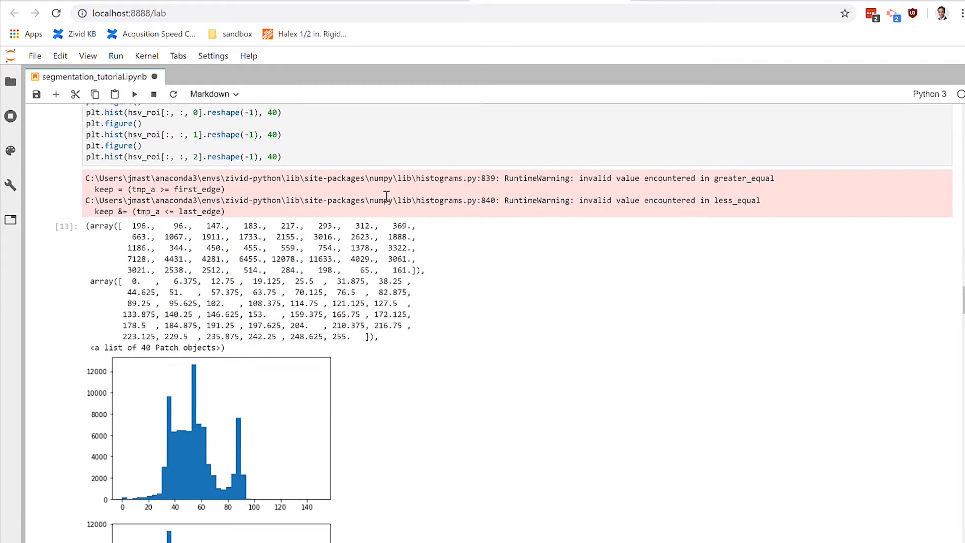
{"action": "scroll", "scroll_direction": "down", "scroll_amount": 3}
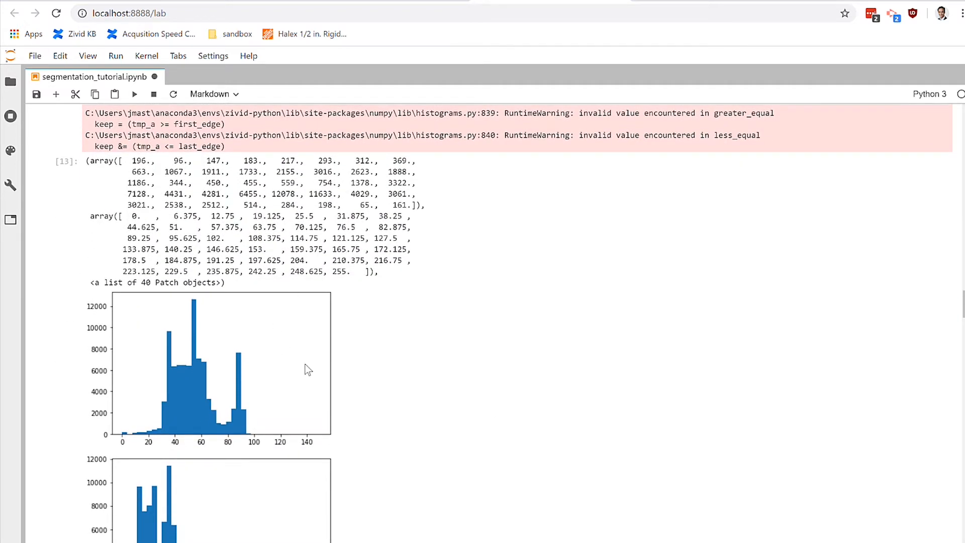
{"action": "scroll", "scroll_direction": "down", "scroll_amount": 3}
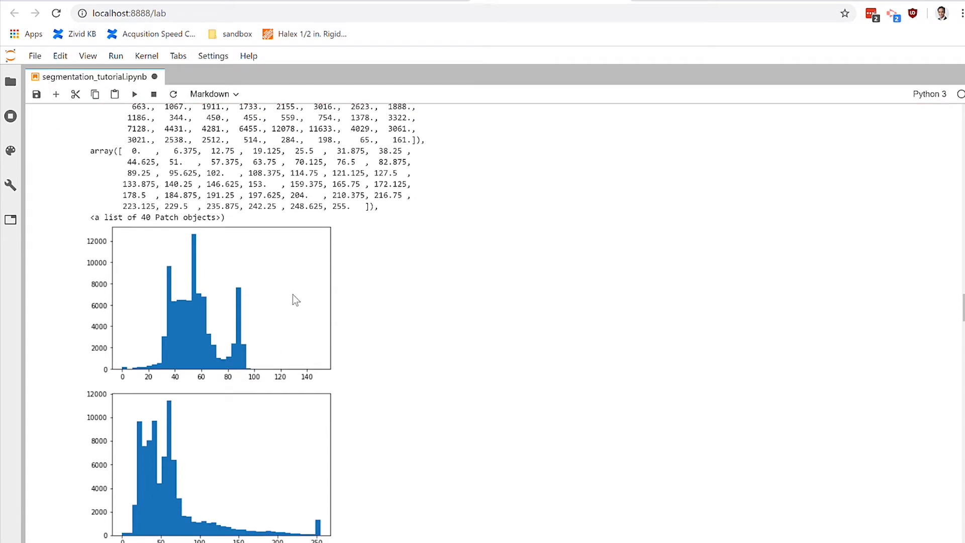
{"action": "scroll", "scroll_direction": "down", "scroll_amount": 3}
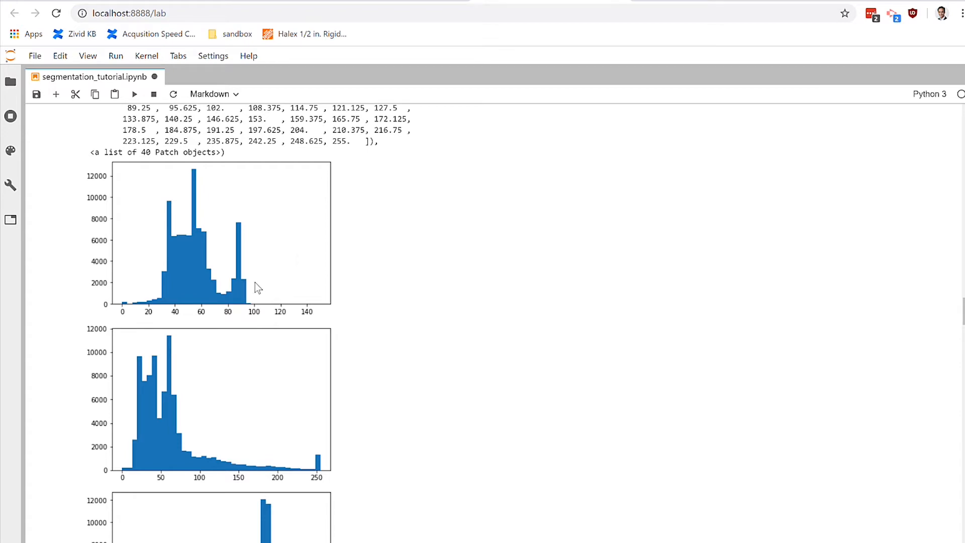
{"action": "mouse_move", "coordinate": [219, 285]}
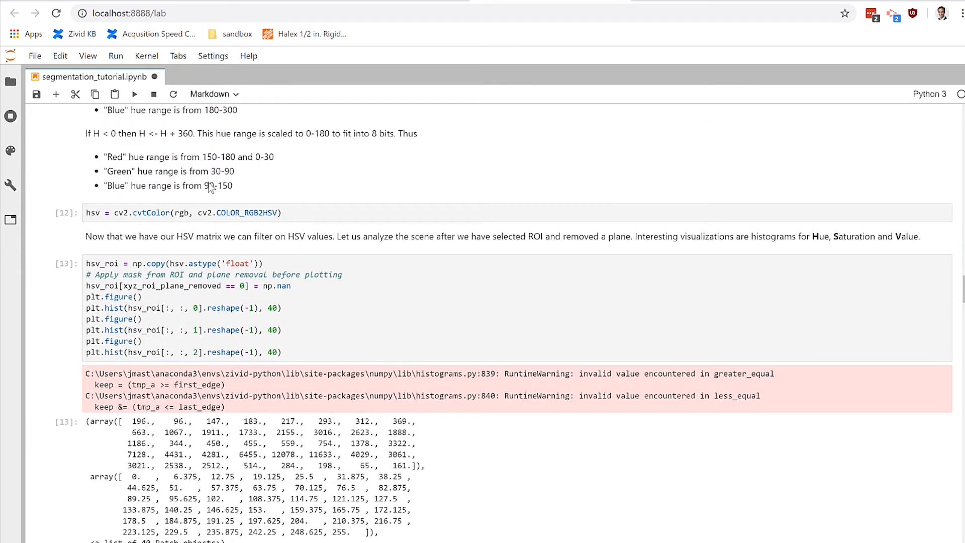
{"action": "scroll", "scroll_direction": "down", "scroll_amount": 3}
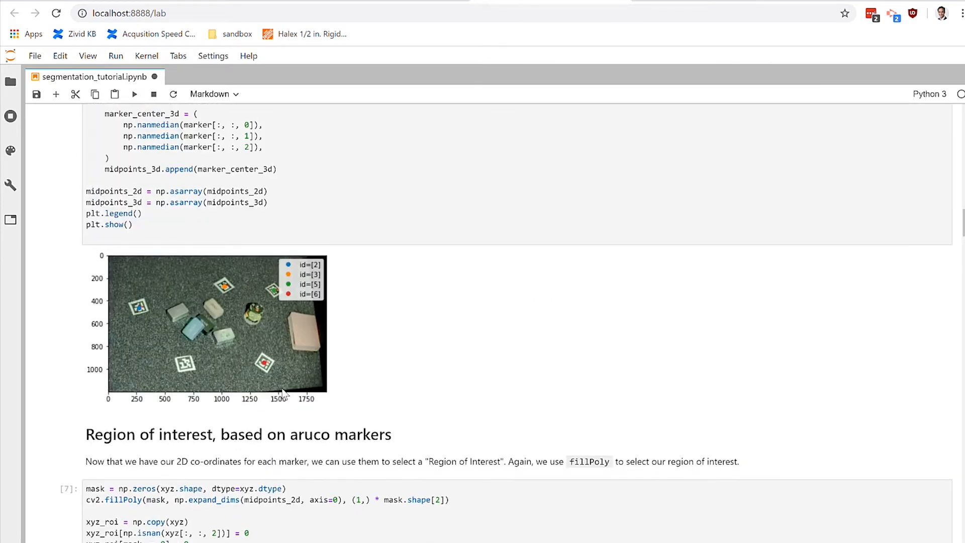
{"action": "mouse_move", "coordinate": [197, 328]}
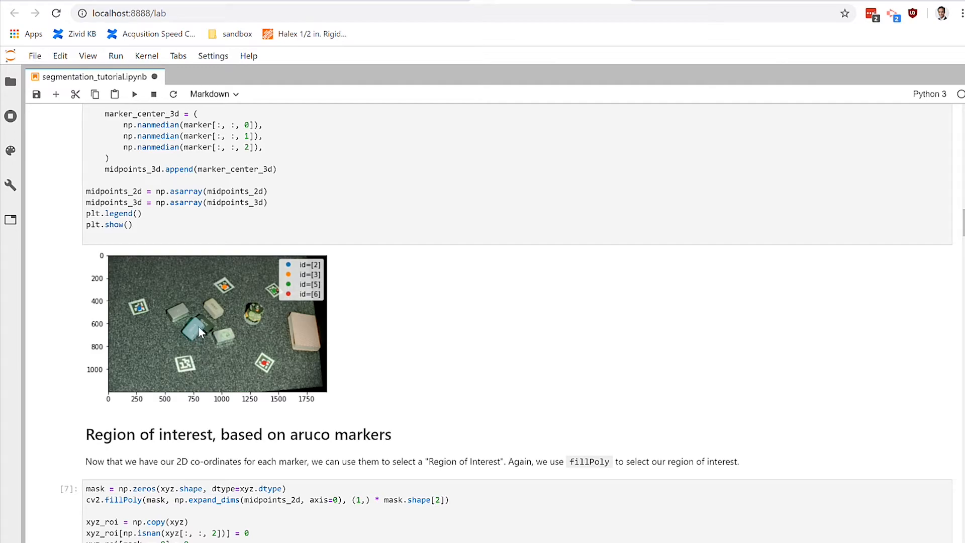
{"action": "scroll", "scroll_direction": "down", "scroll_amount": 3}
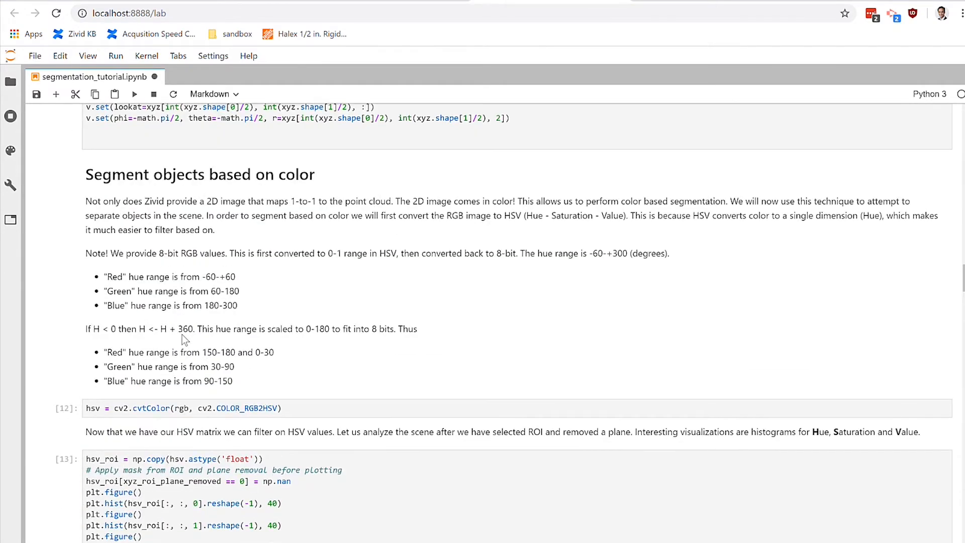
{"action": "mouse_move", "coordinate": [241, 388]}
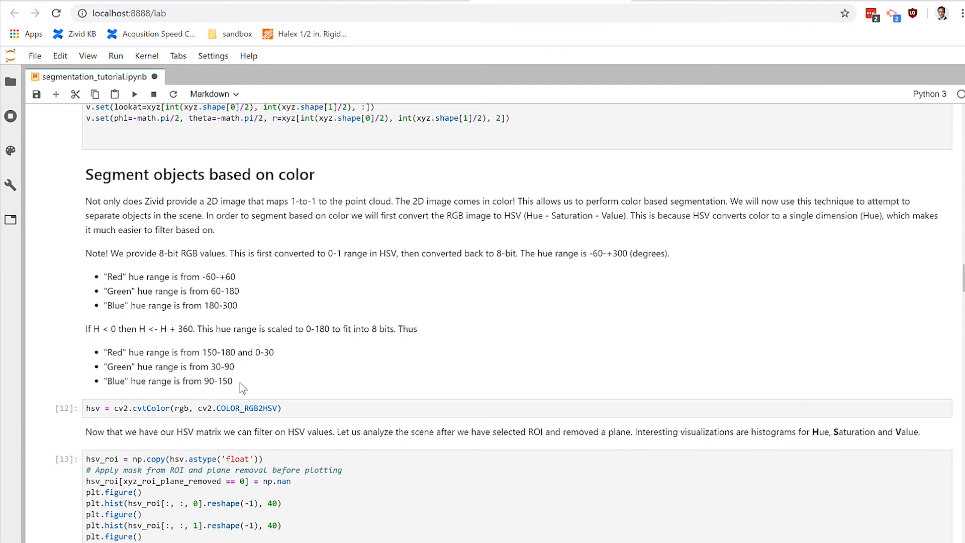
{"action": "mouse_move", "coordinate": [103, 360]}
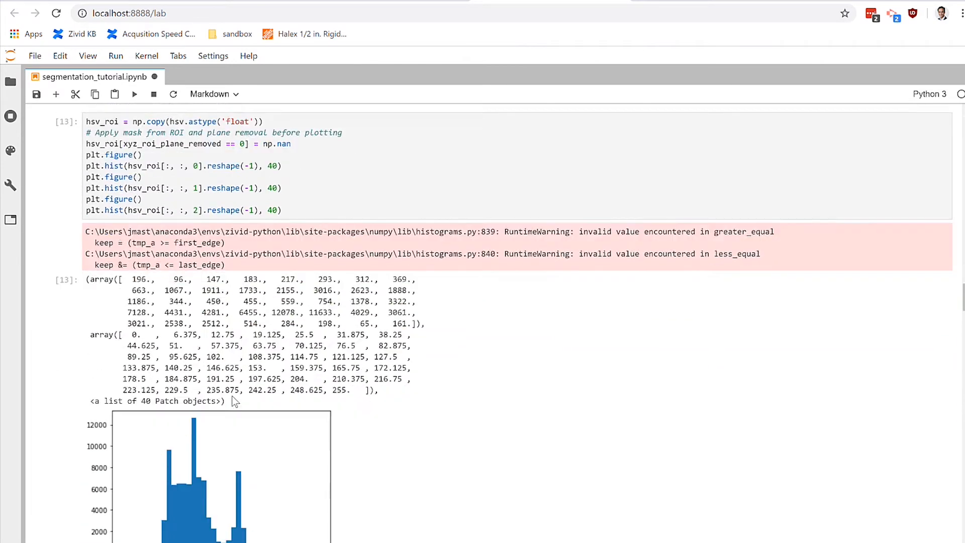
{"action": "scroll", "scroll_direction": "down", "scroll_amount": 3}
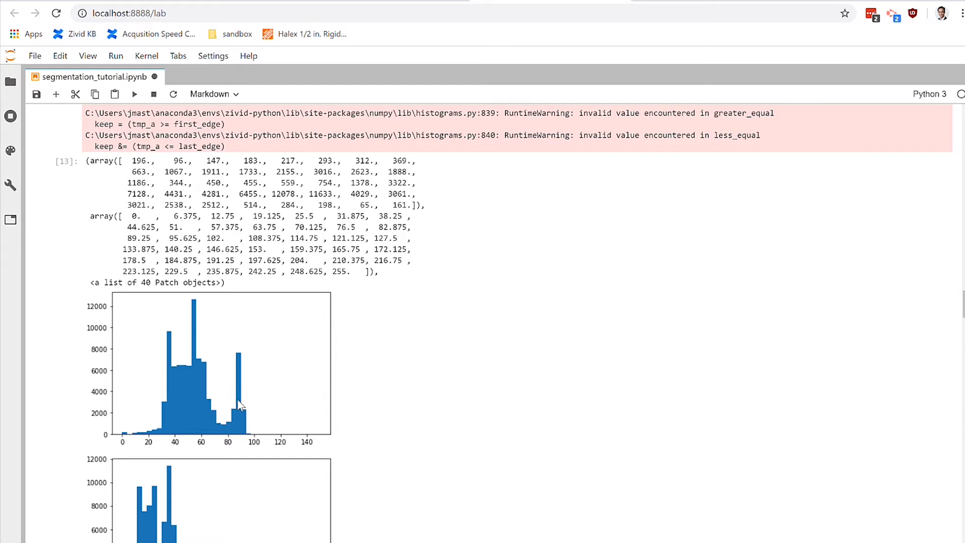
{"action": "mouse_move", "coordinate": [238, 400]}
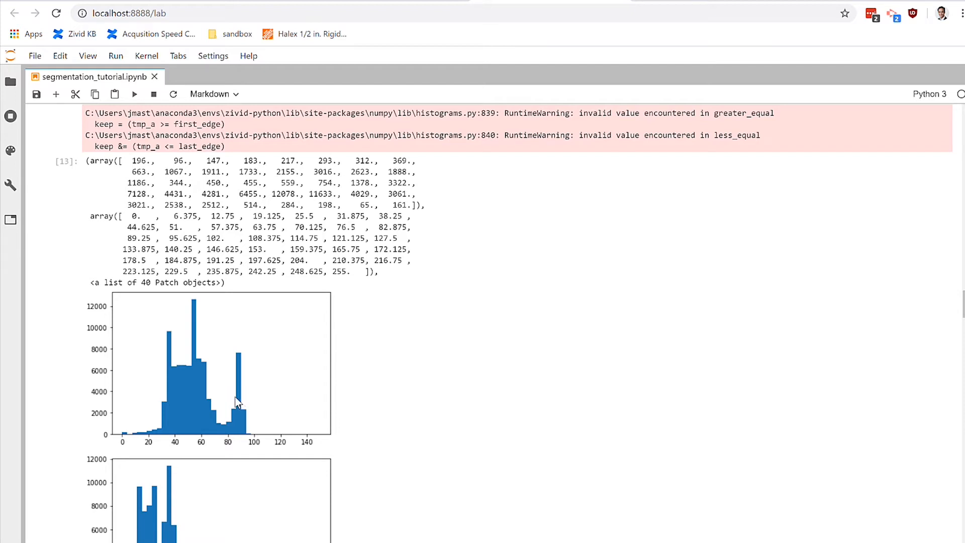
{"action": "mouse_move", "coordinate": [245, 410]}
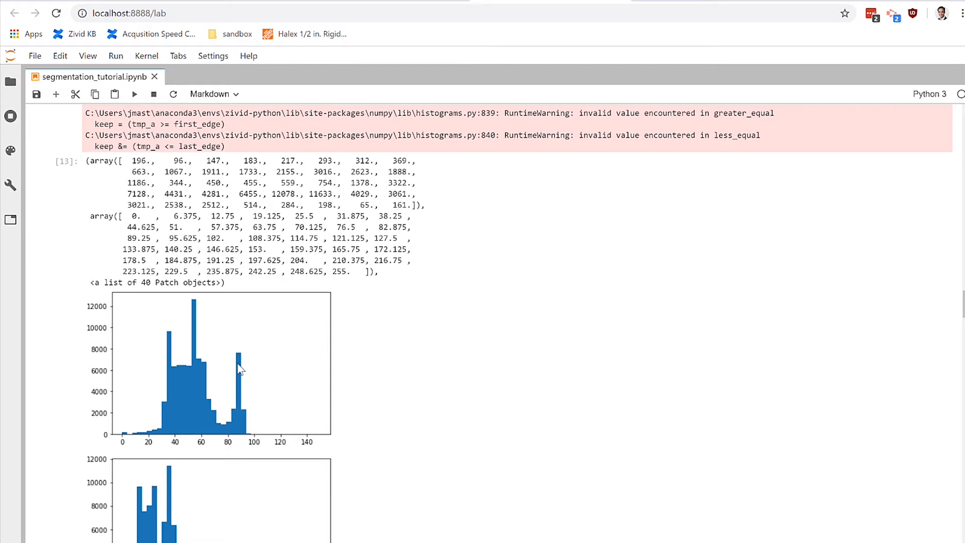
{"action": "mouse_move", "coordinate": [249, 417]}
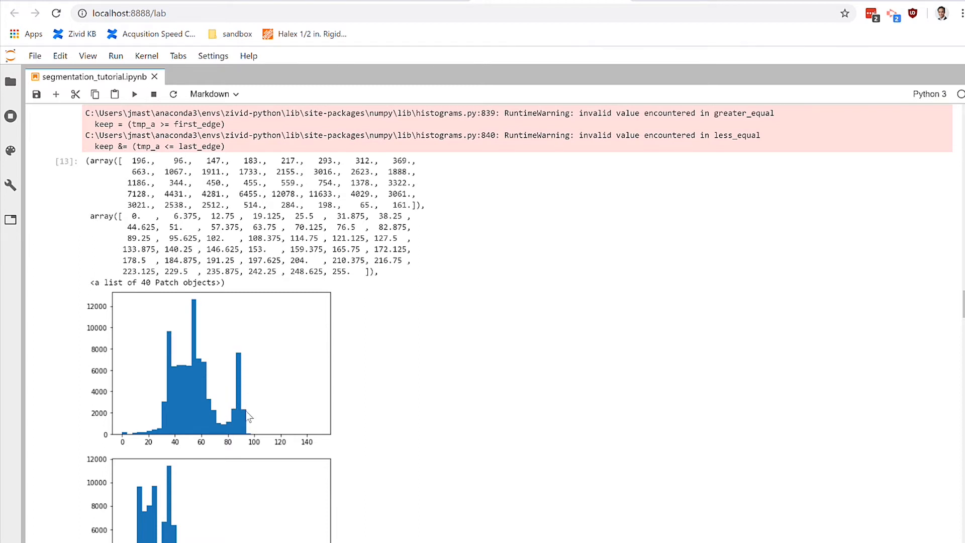
{"action": "mouse_move", "coordinate": [246, 380]}
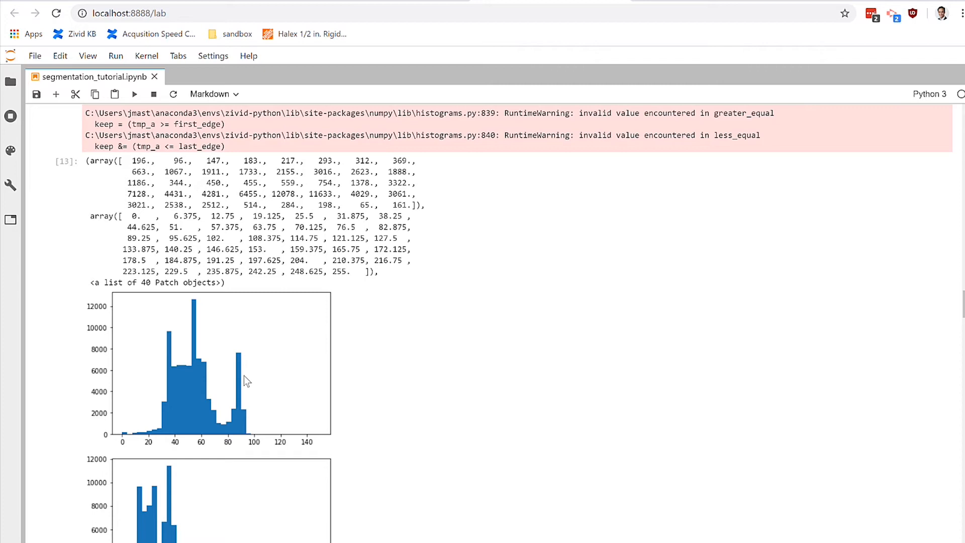
{"action": "scroll", "scroll_direction": "down", "scroll_amount": 3}
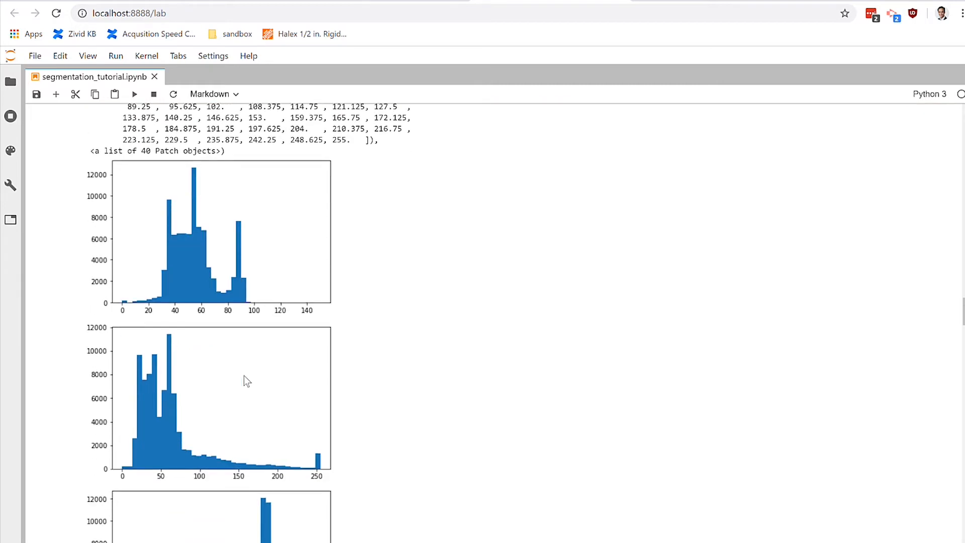
{"action": "scroll", "scroll_direction": "down", "scroll_amount": 3}
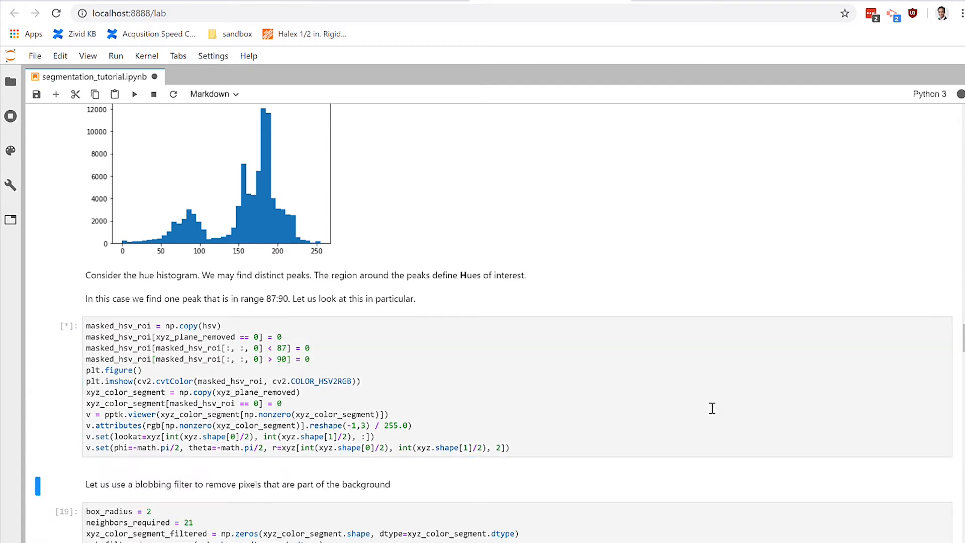
Step: Scroll to the masked_hsv_roi output and maximize the pptk point-cloud viewer
{"action": "scroll", "scroll_direction": "down", "scroll_amount": 3}
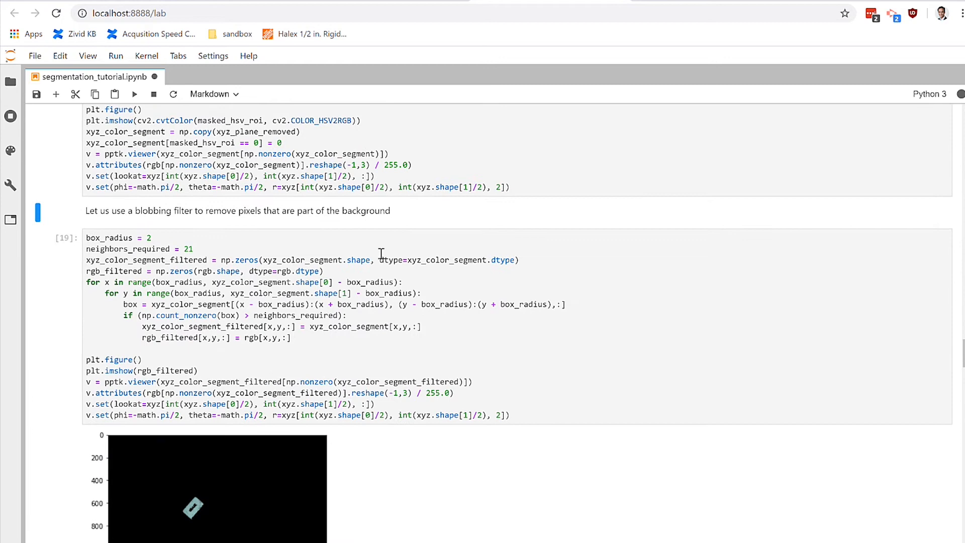
{"action": "scroll", "scroll_direction": "down", "scroll_amount": 3}
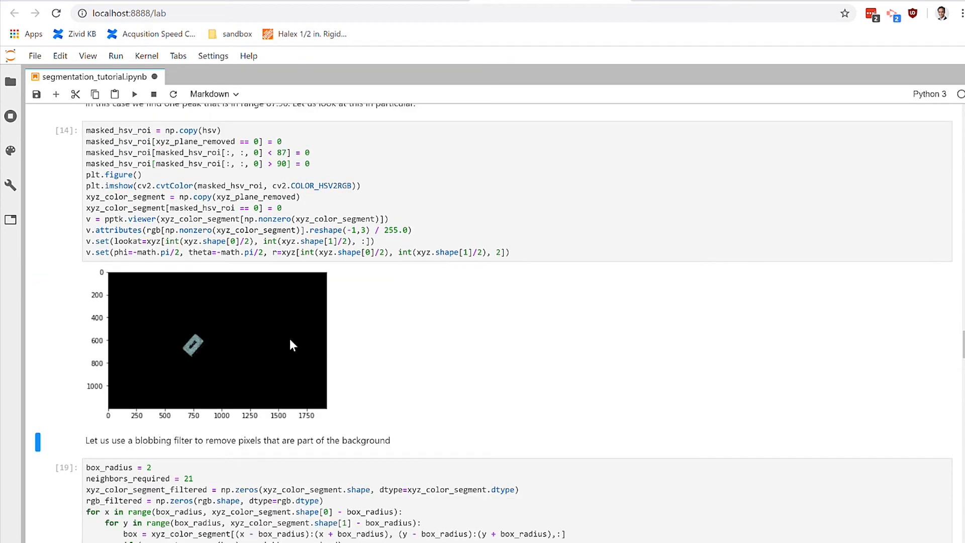
{"action": "mouse_move", "coordinate": [203, 339]}
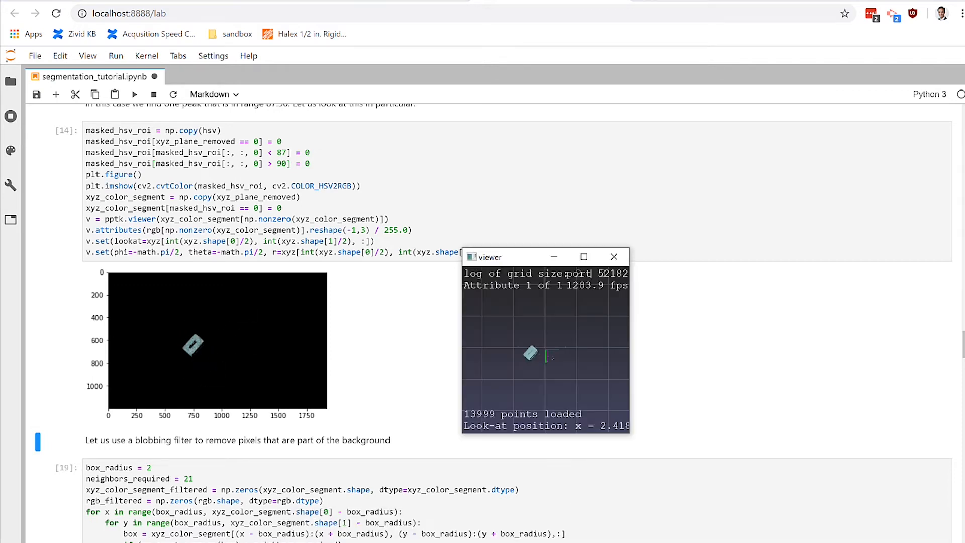
{"action": "left_click", "coordinate": [583, 256]}
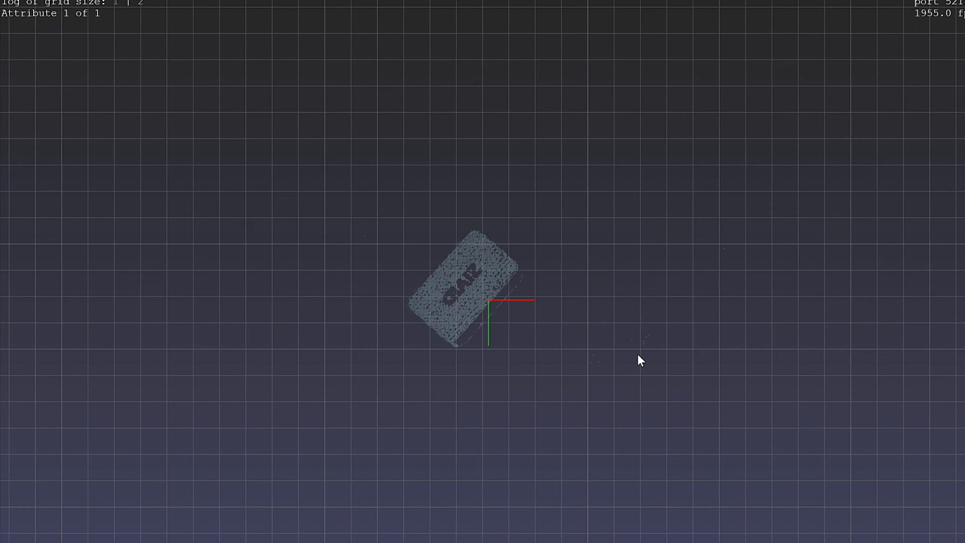
{"action": "mouse_move", "coordinate": [638, 339]}
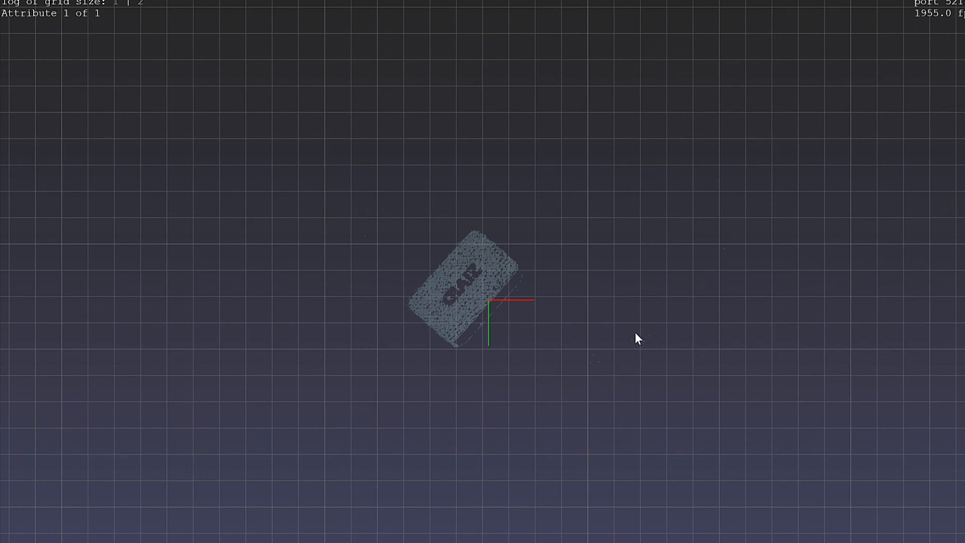
{"action": "mouse_move", "coordinate": [492, 295]}
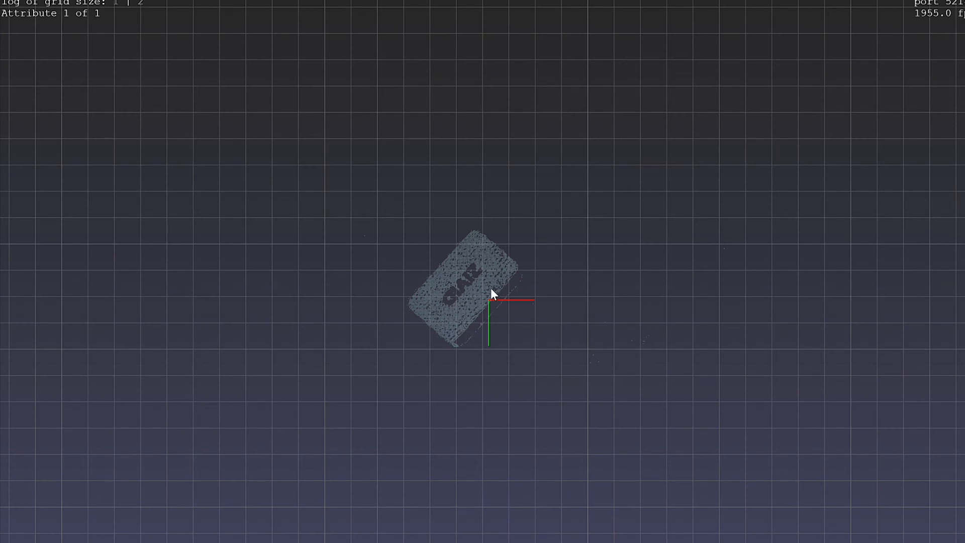
{"action": "mouse_move", "coordinate": [474, 320]}
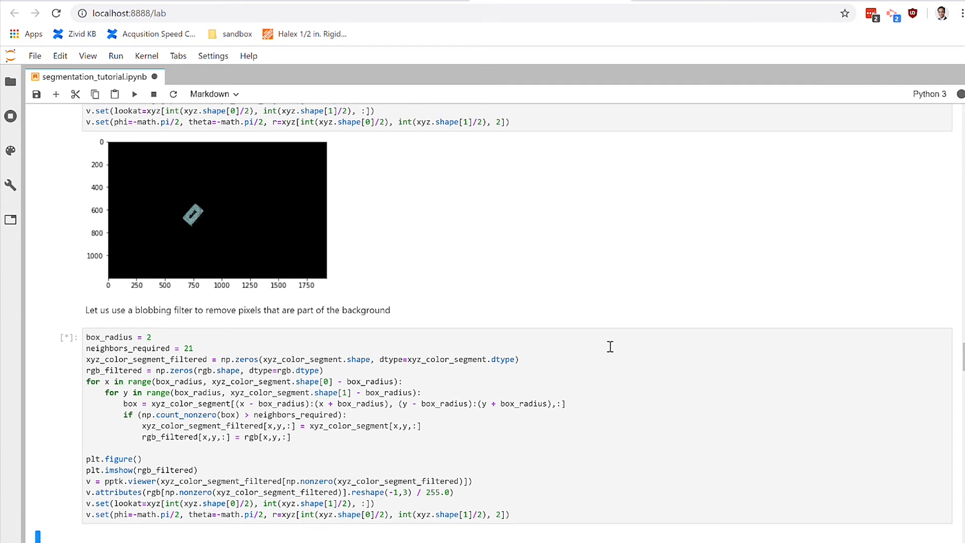
{"action": "mouse_move", "coordinate": [558, 340]}
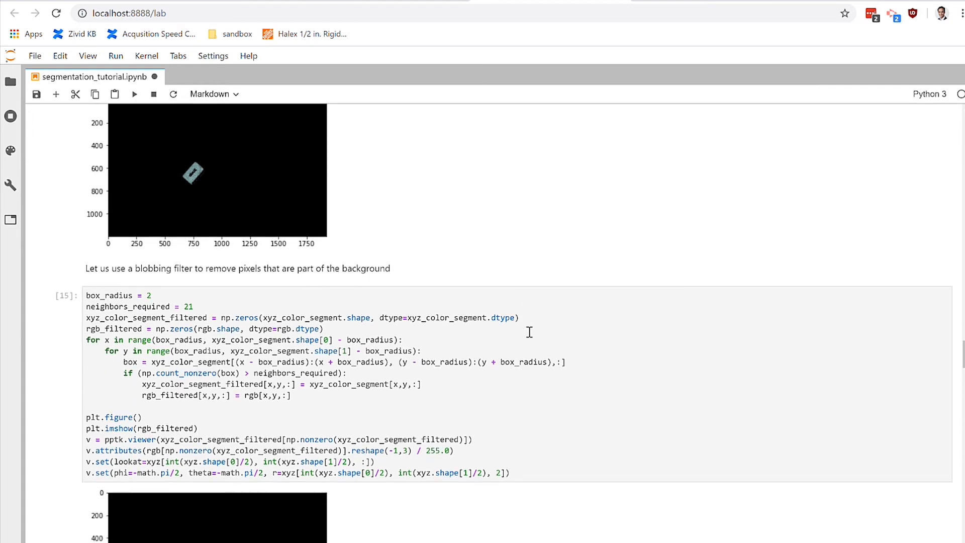
Step: Scroll to the blobbing filter cell's filtered image output and pptk viewer
{"action": "scroll", "scroll_direction": "down", "scroll_amount": 3}
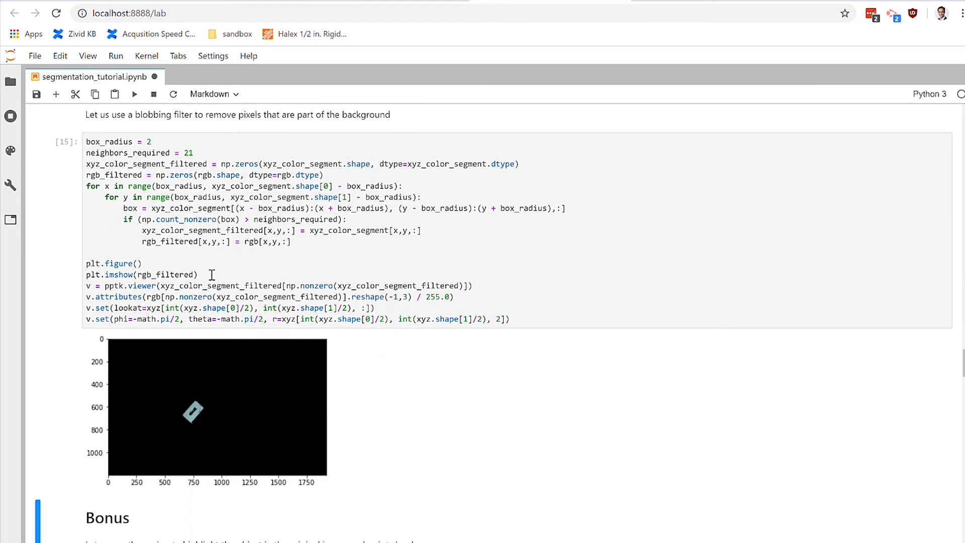
{"action": "mouse_move", "coordinate": [259, 420]}
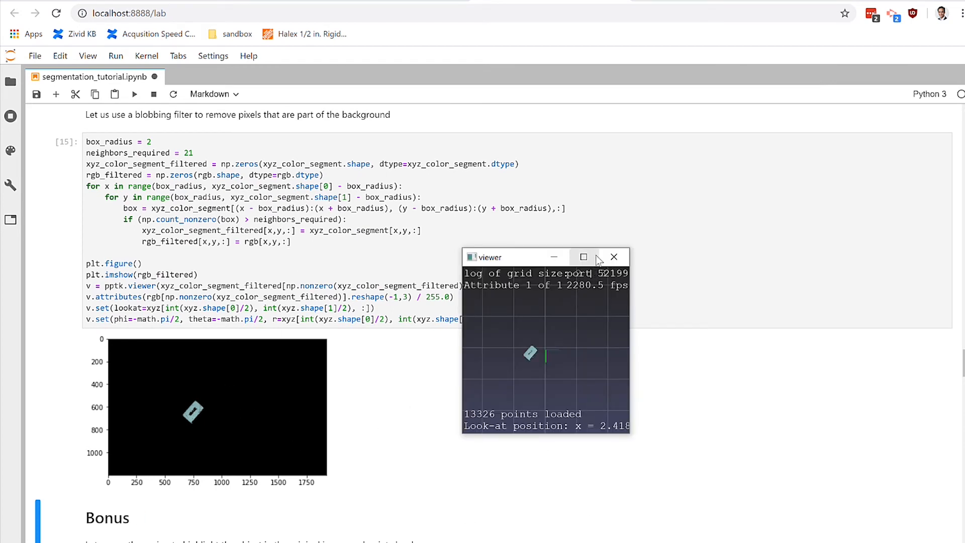
{"action": "left_click", "coordinate": [582, 256]}
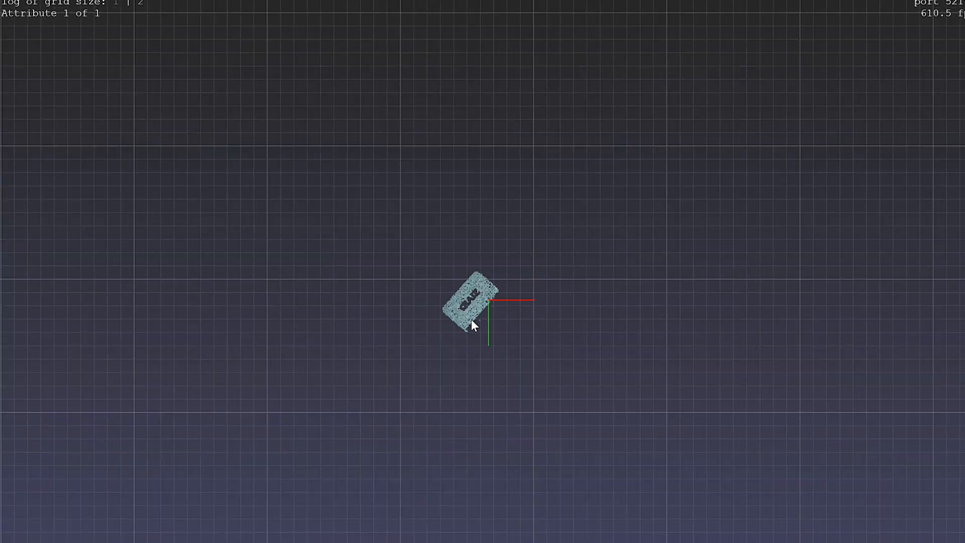
{"action": "mouse_move", "coordinate": [490, 330]}
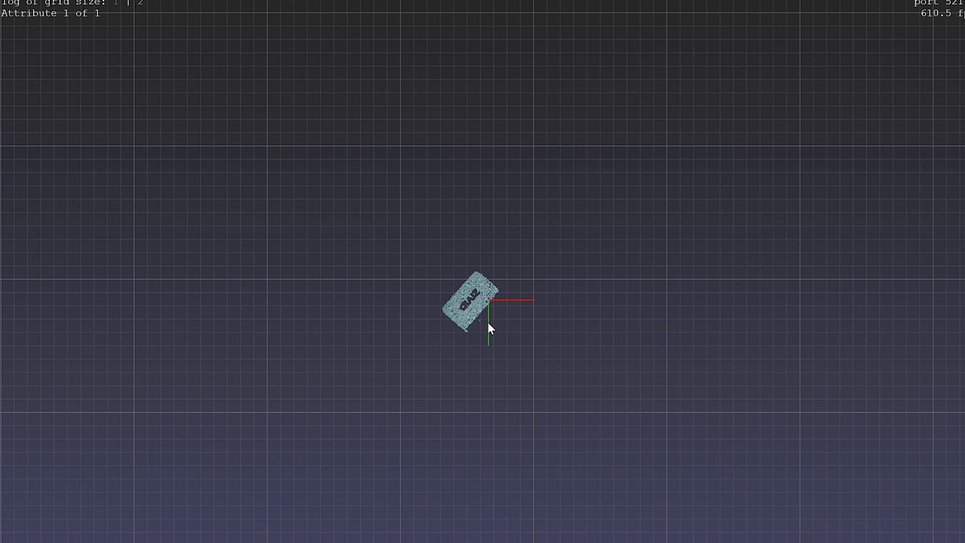
{"action": "mouse_move", "coordinate": [506, 249]}
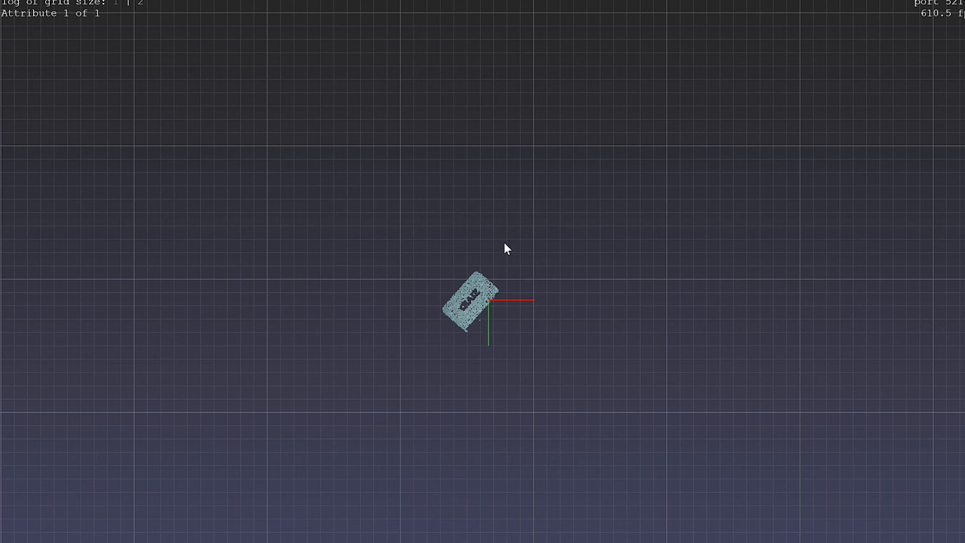
{"action": "mouse_move", "coordinate": [531, 256]}
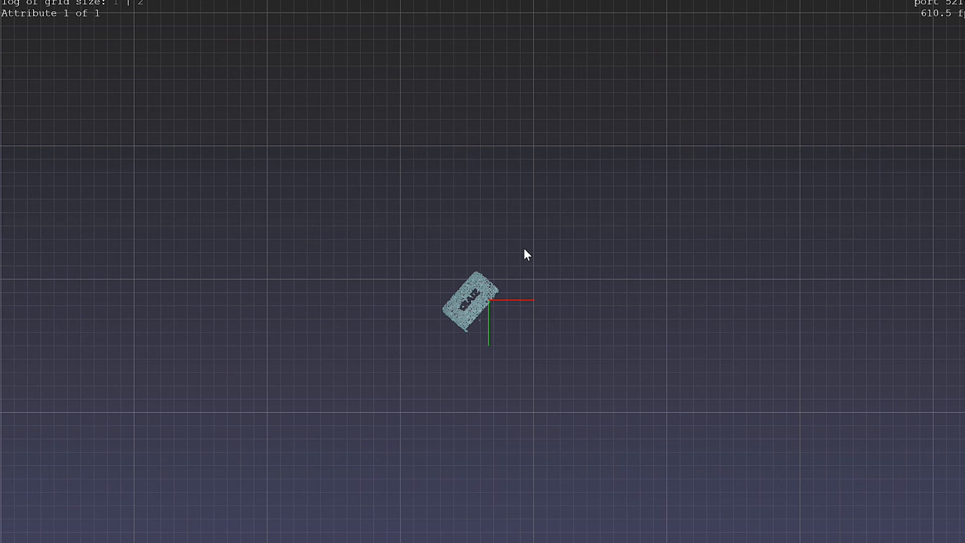
{"action": "mouse_move", "coordinate": [538, 258]}
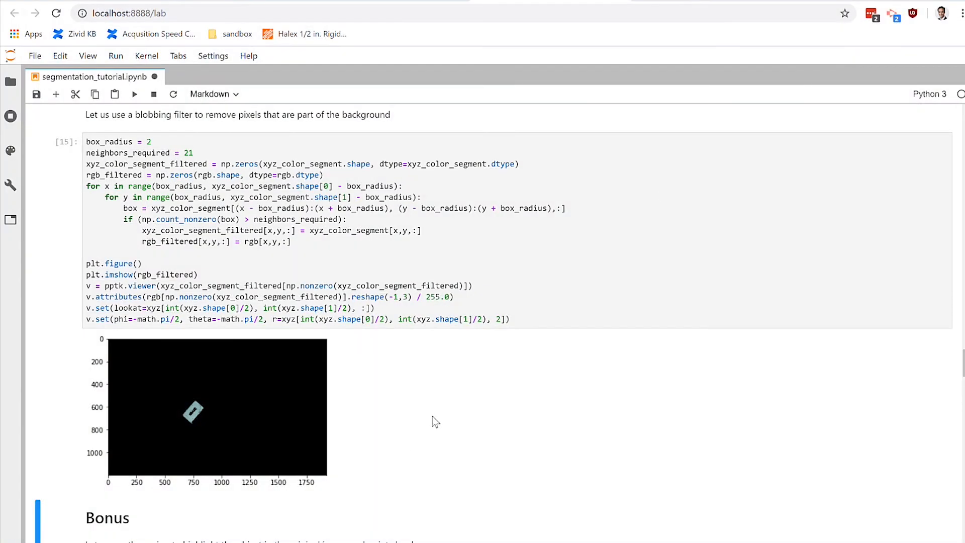
Step: Scroll down to the Bonus section showing the object marked red
{"action": "scroll", "scroll_direction": "down", "scroll_amount": 3}
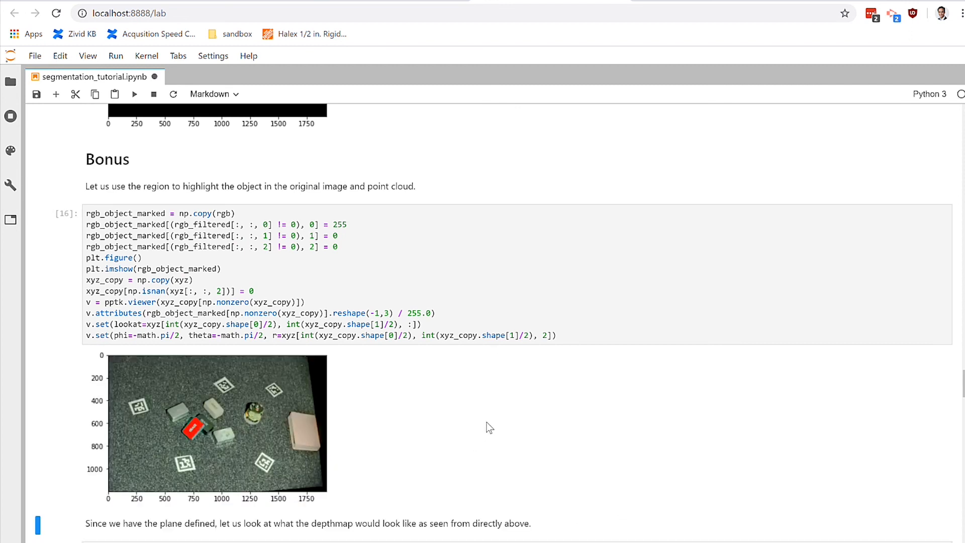
{"action": "mouse_move", "coordinate": [229, 459]}
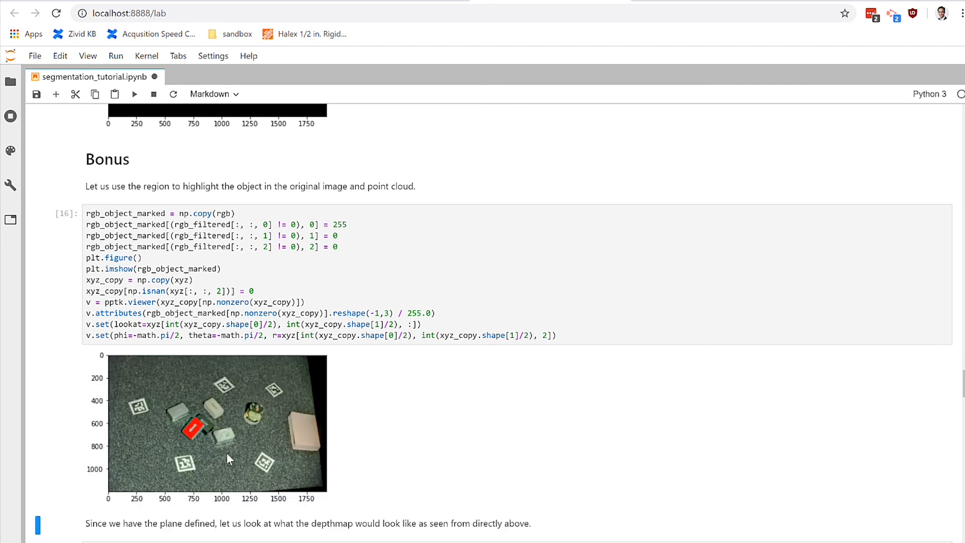
{"action": "mouse_move", "coordinate": [224, 475]}
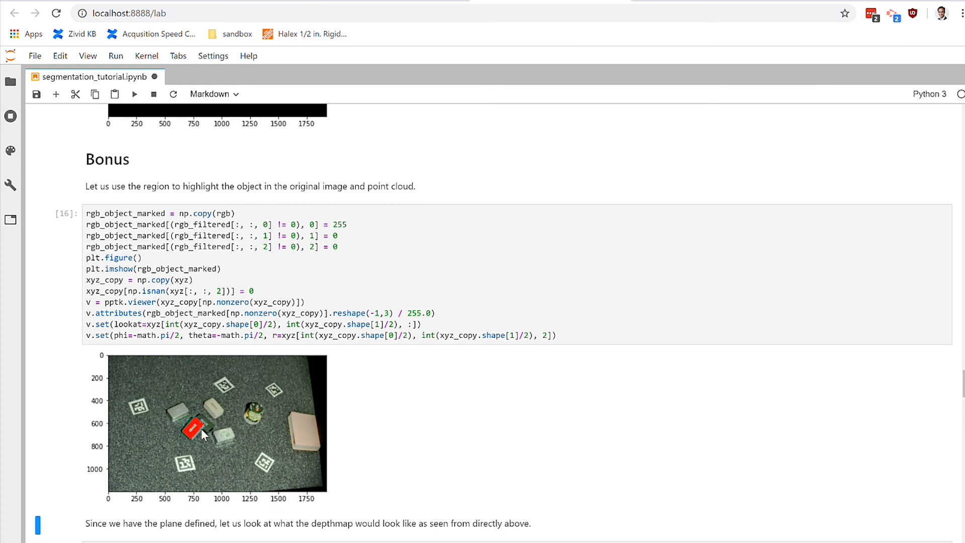
{"action": "mouse_move", "coordinate": [232, 399]}
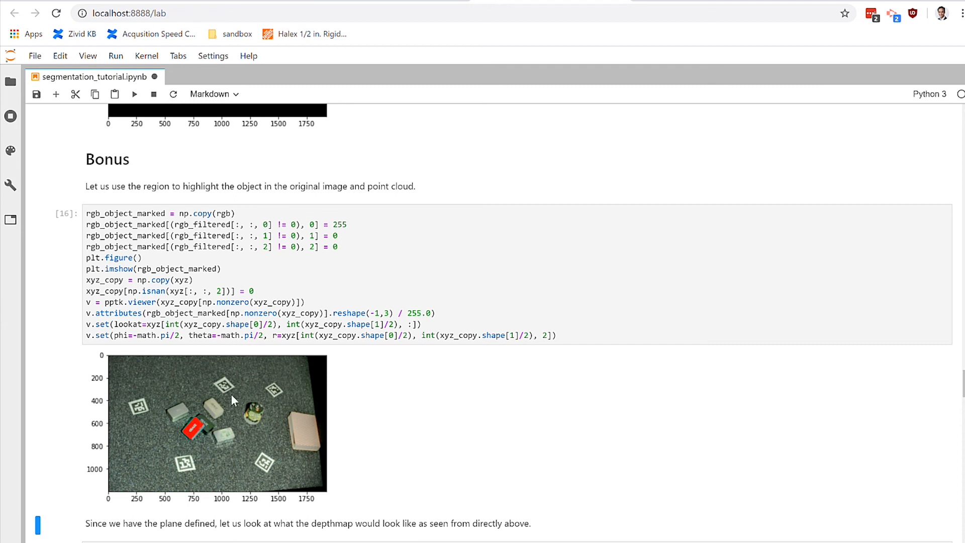
{"action": "mouse_move", "coordinate": [222, 450]}
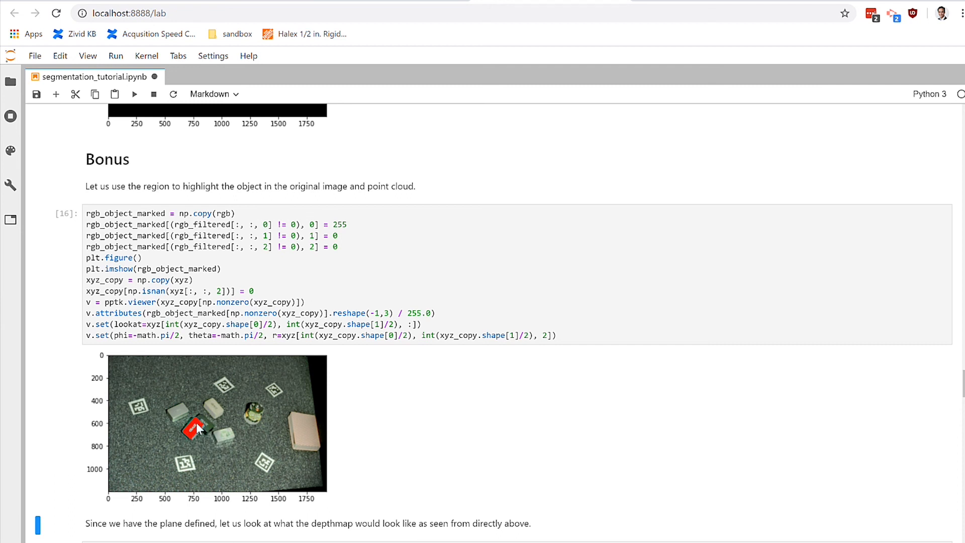
{"action": "mouse_move", "coordinate": [188, 442]}
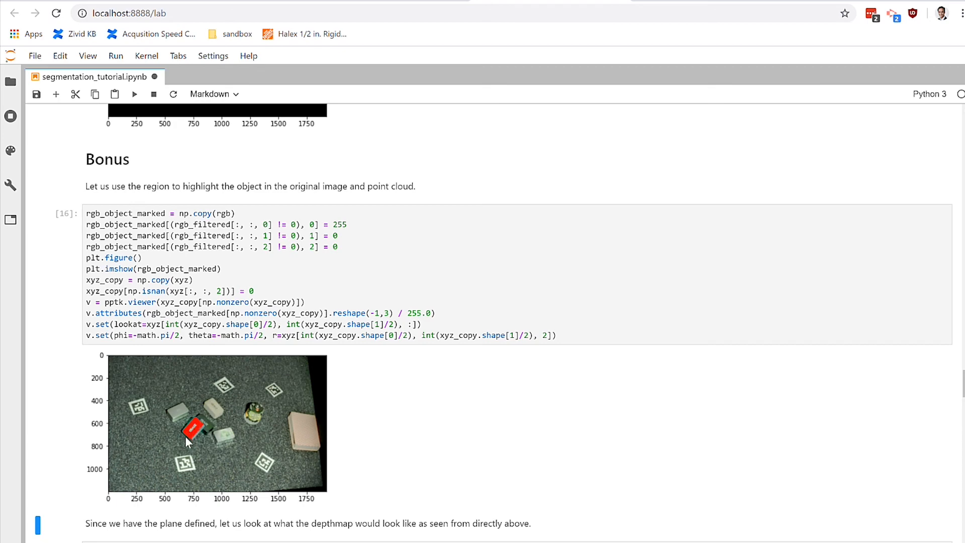